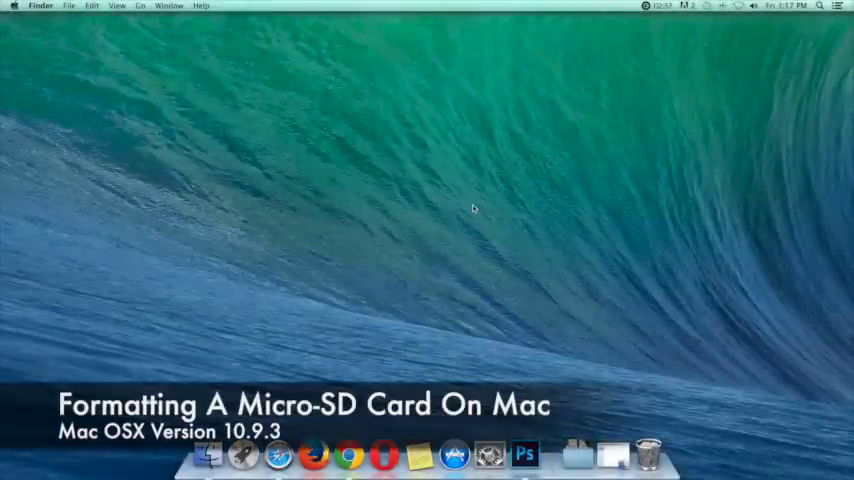
mouse_move(322, 254)
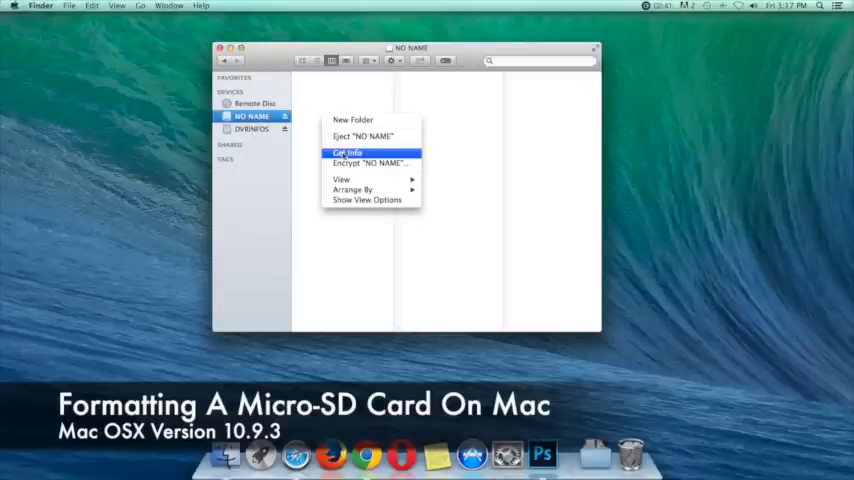
Show the NO NAME card's Get Info panel, revealing its ExFAT format.
left_click(348, 152)
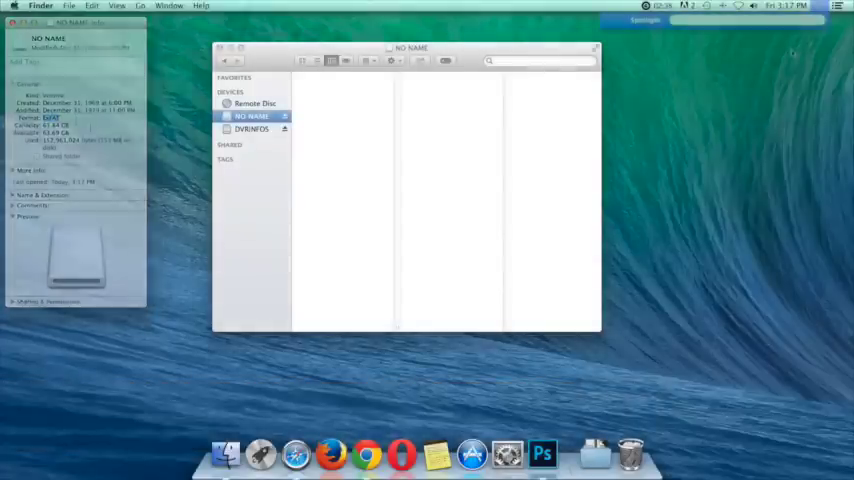
Launch Disk Utility via Spotlight search for 'disk utility'.
left_click(819, 6)
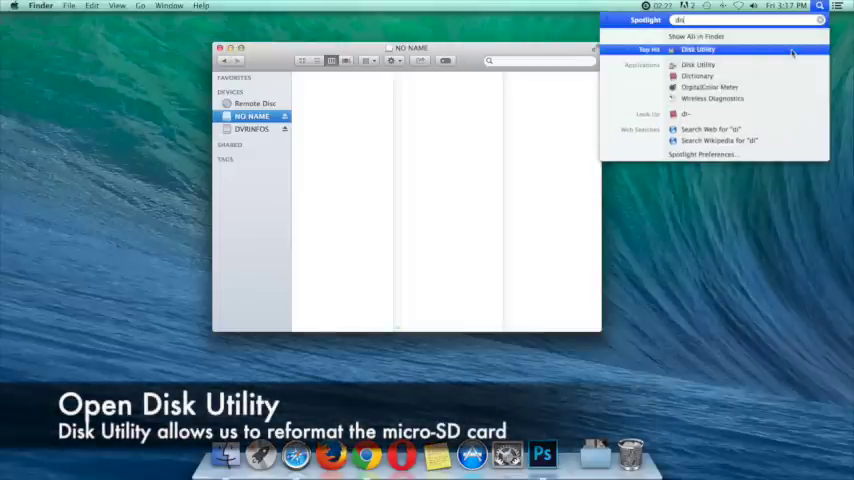
type("disk utility")
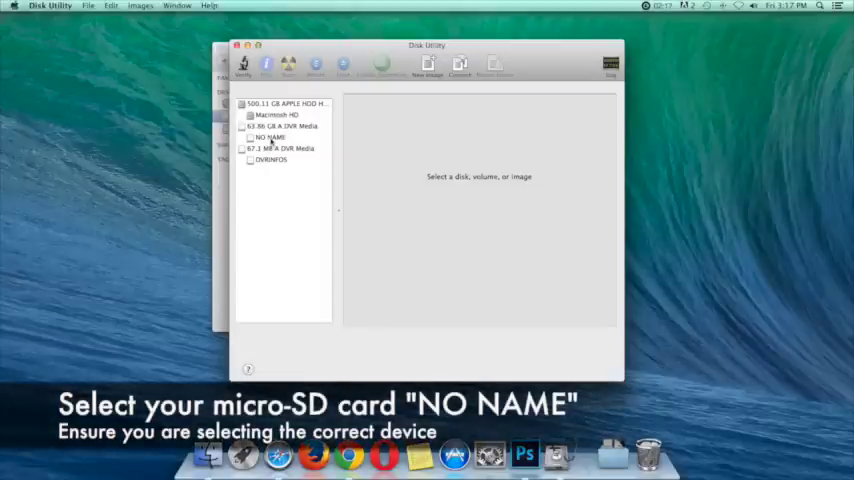
Select the NO NAME volume on the 63.86 GB card to see its ExFAT details.
left_click(270, 137)
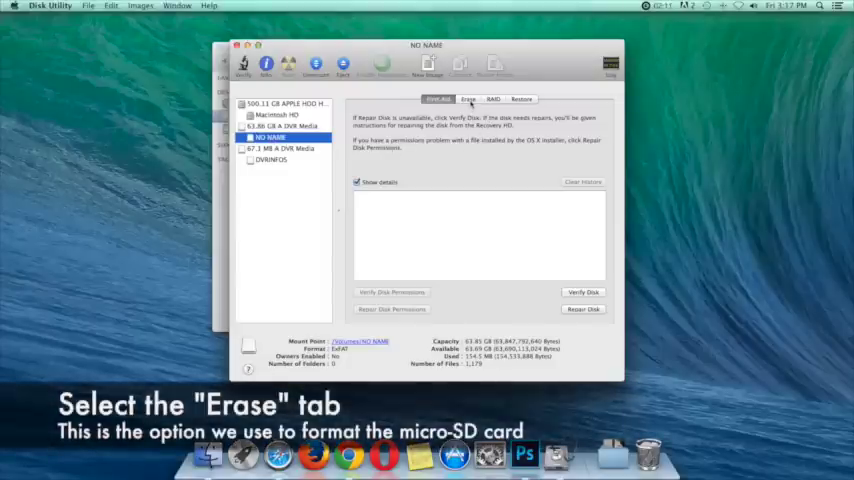
Set the erase format to MS-DOS (FAT) and the new volume name to FHC994.
left_click(467, 99)
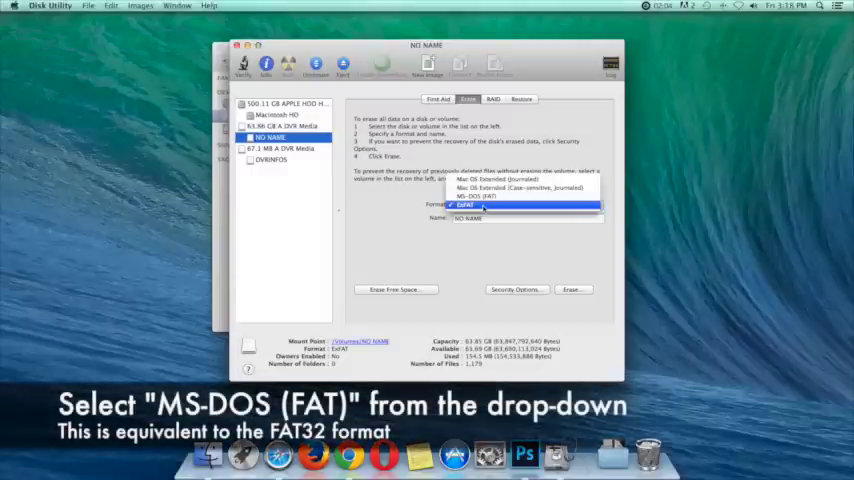
mouse_move(490, 196)
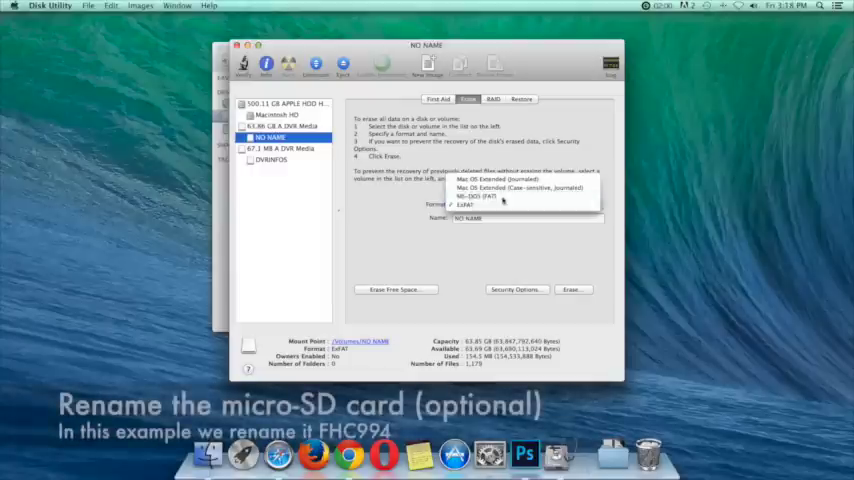
left_click(488, 195)
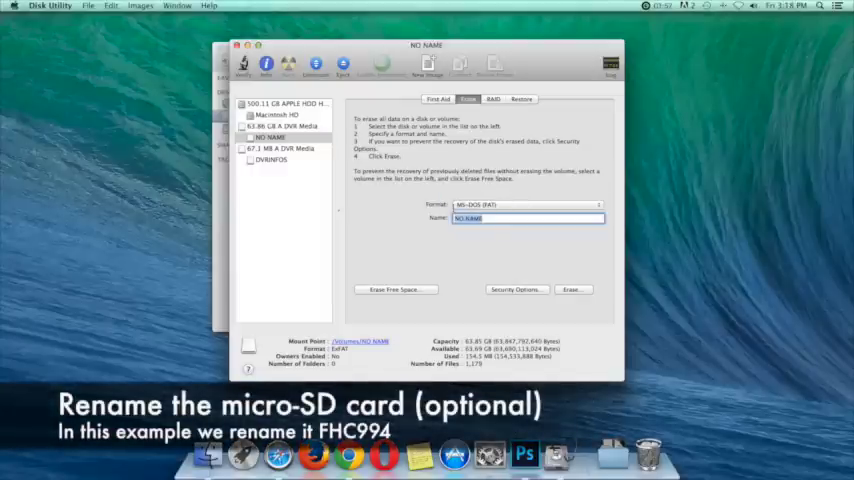
type("FHC994")
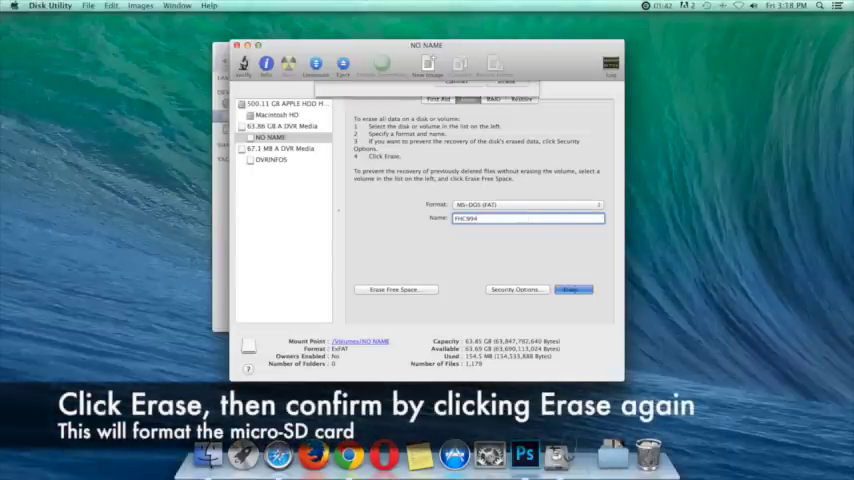
Erase the card, confirming the wipe, so it becomes the FAT volume FHC994.
left_click(573, 290)
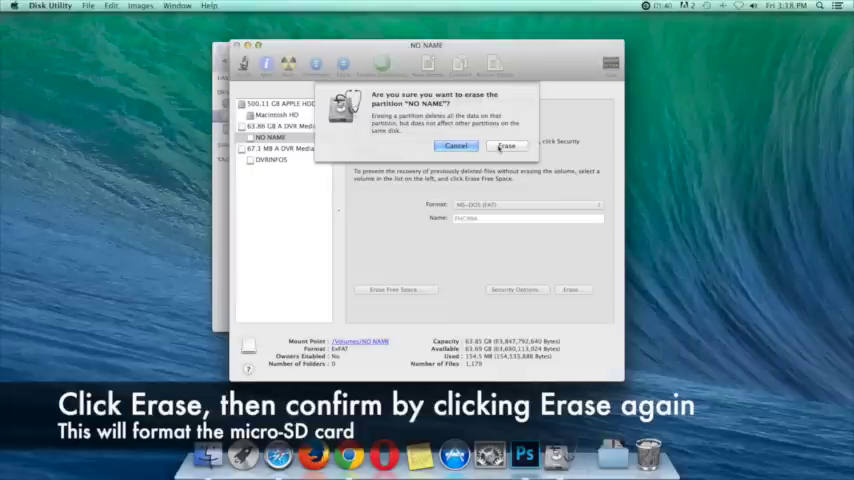
left_click(505, 146)
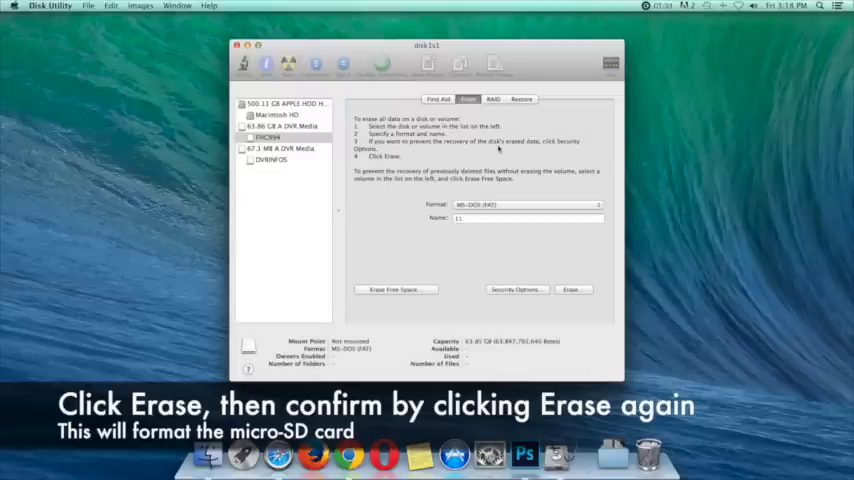
left_click(267, 137)
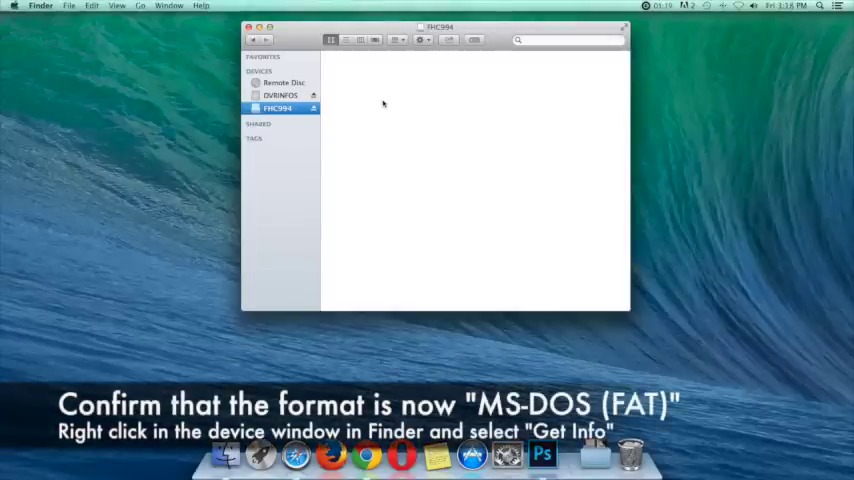
Show FHC994's Get Info panel confirming MS-DOS (FAT32) with 63.83 GB available.
right_click(383, 104)
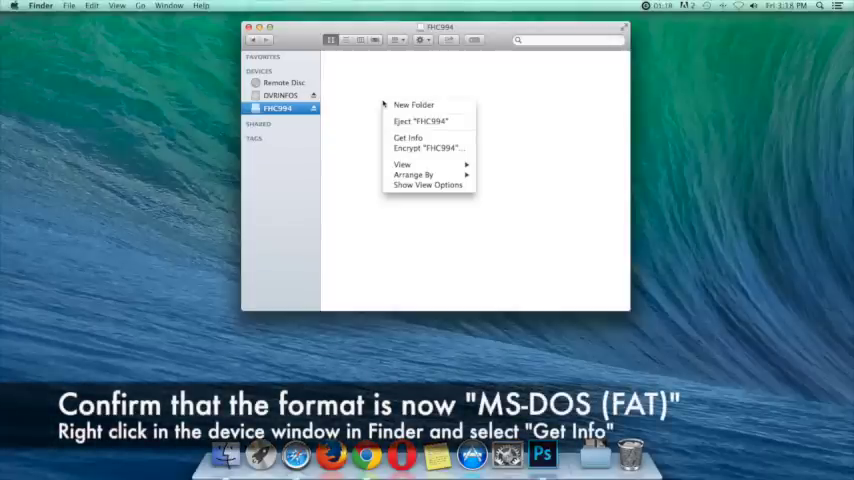
mouse_move(420, 121)
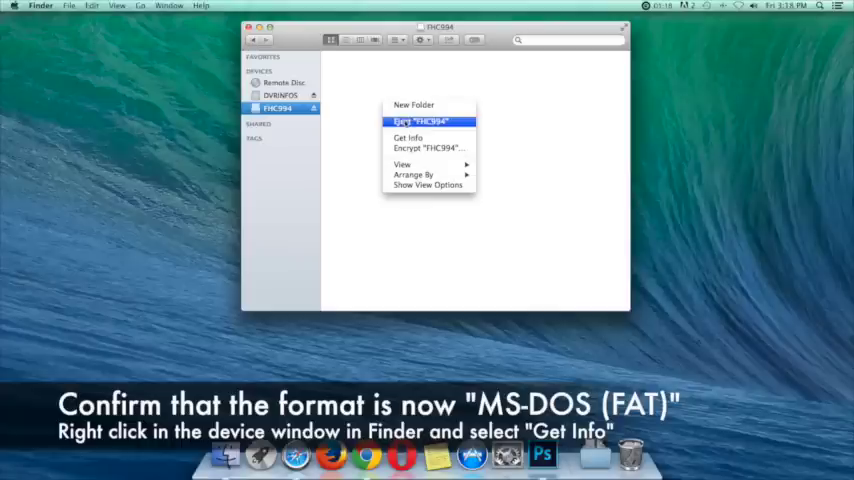
mouse_move(407, 137)
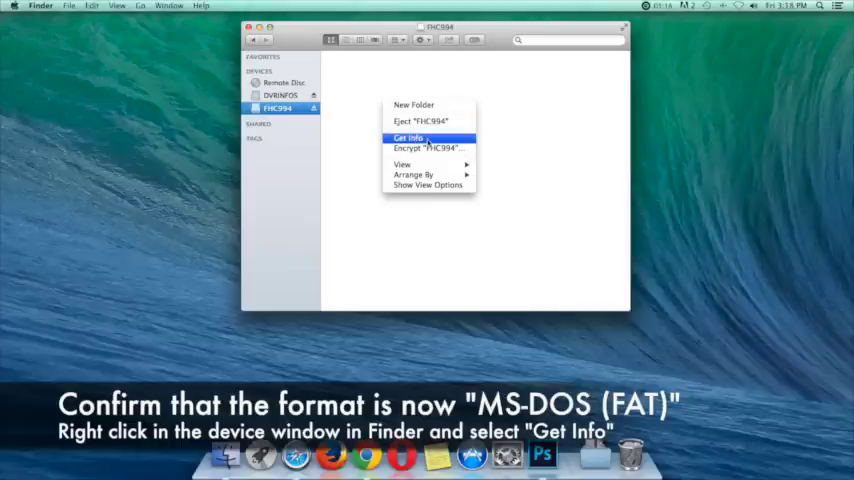
left_click(412, 137)
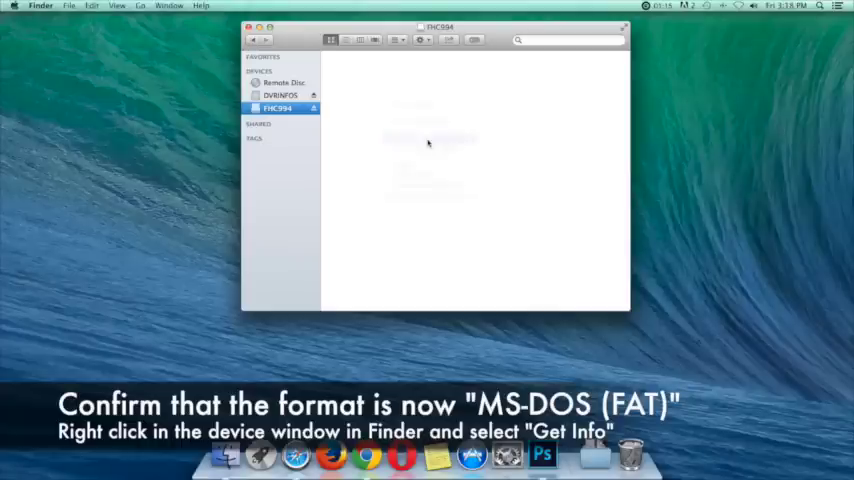
right_click(278, 108)
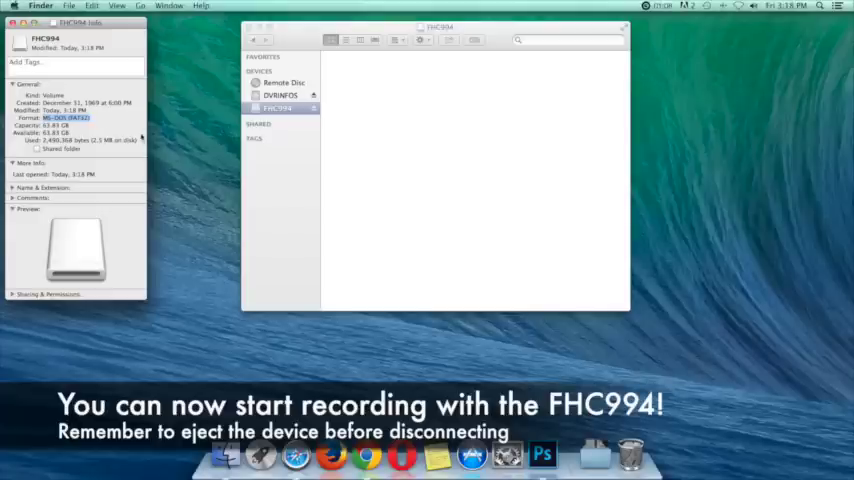
mouse_move(174, 138)
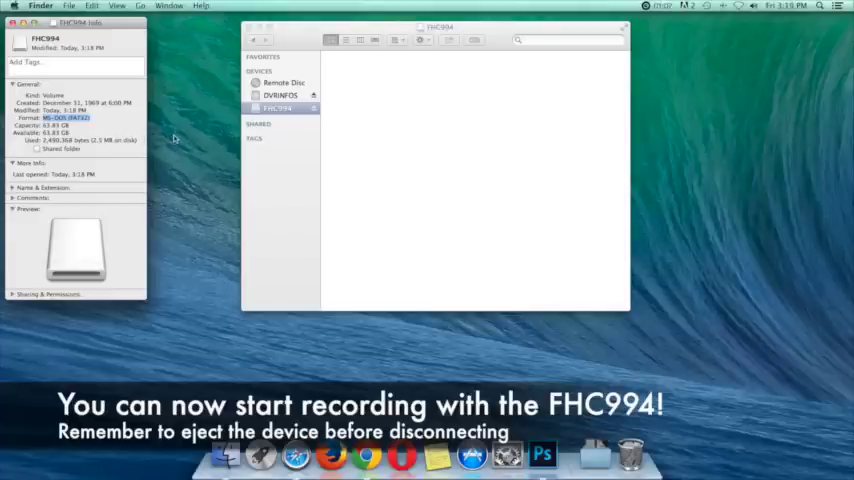